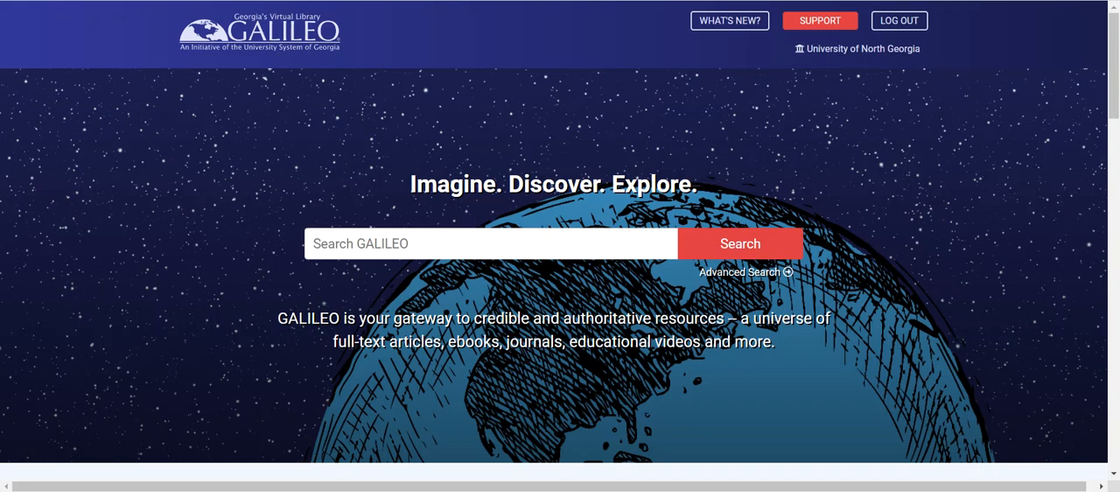
pyautogui.moveTo(887, 252)
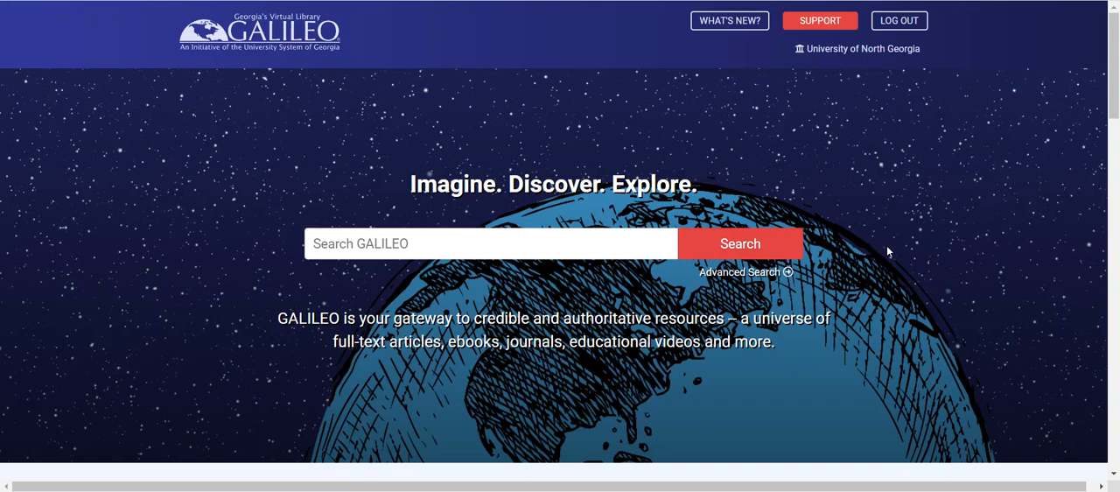
# - Scroll the home page down to the Databases by Subject and Databases by Type panels
pyautogui.scroll(-3)
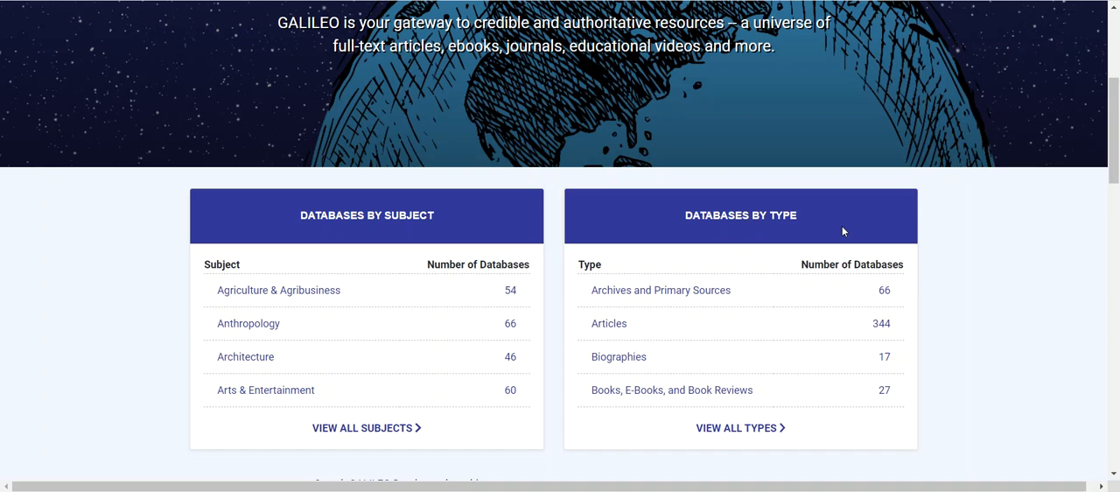
pyautogui.scroll(-3)
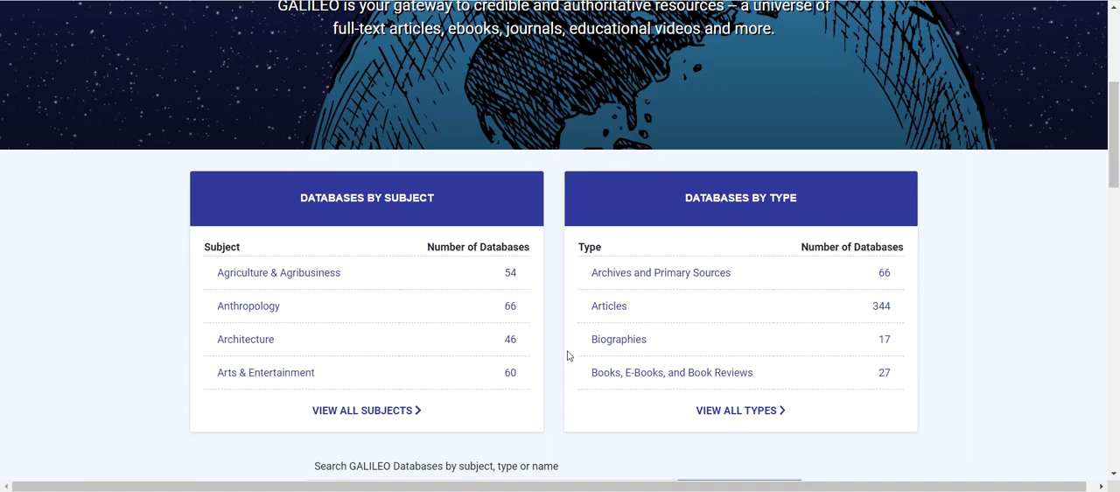
pyautogui.scroll(-3)
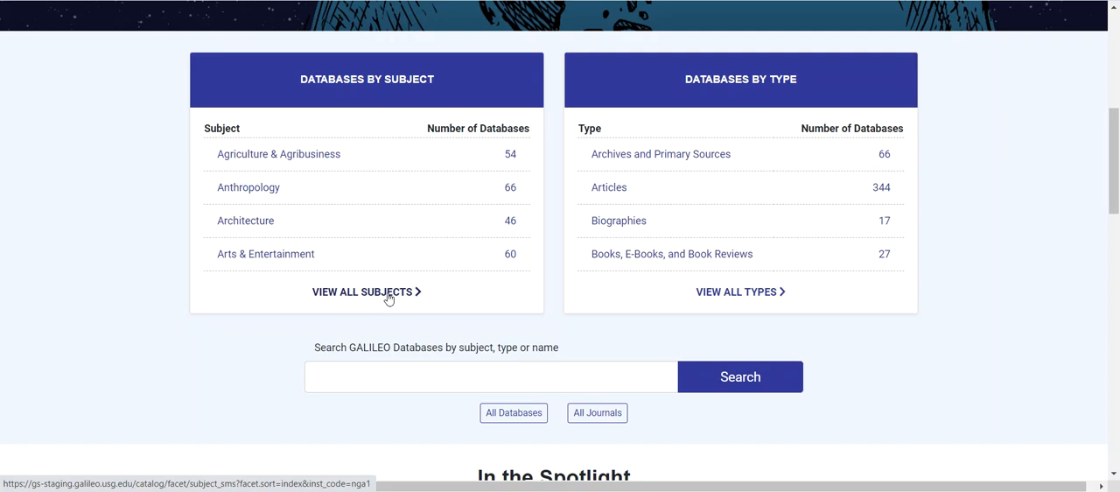
# - Page through the full subject list and show the 66 Literature & Writing databases
pyautogui.click(366, 290)
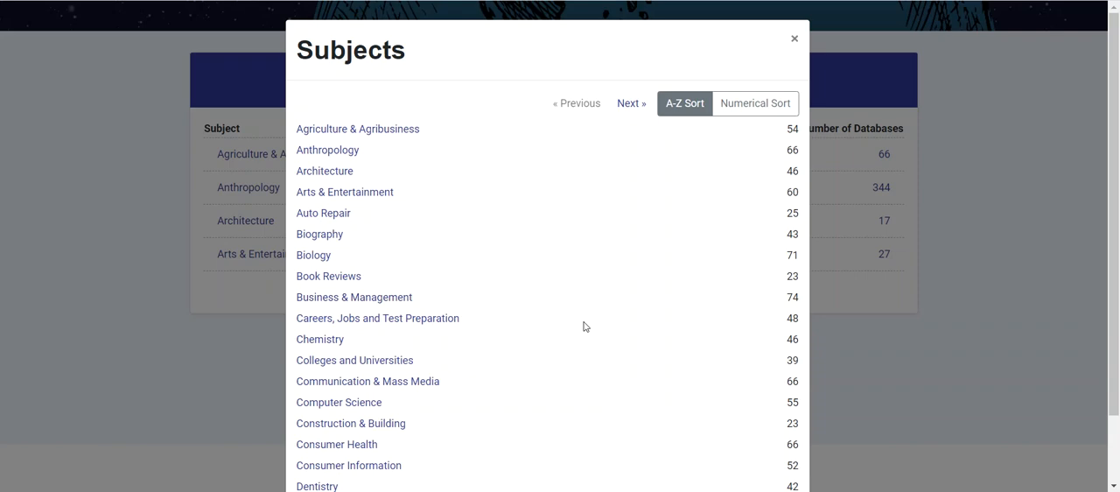
pyautogui.moveTo(754, 98)
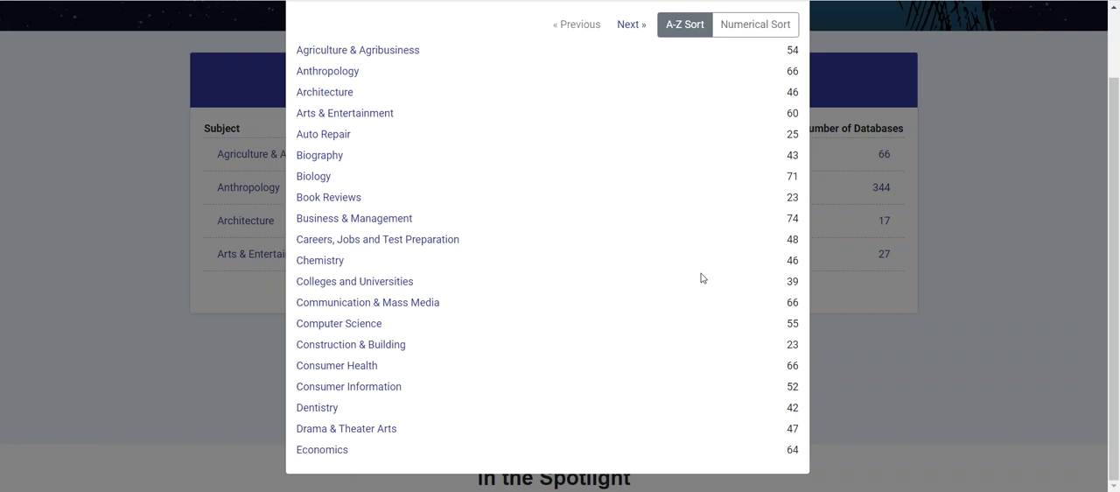
pyautogui.click(629, 24)
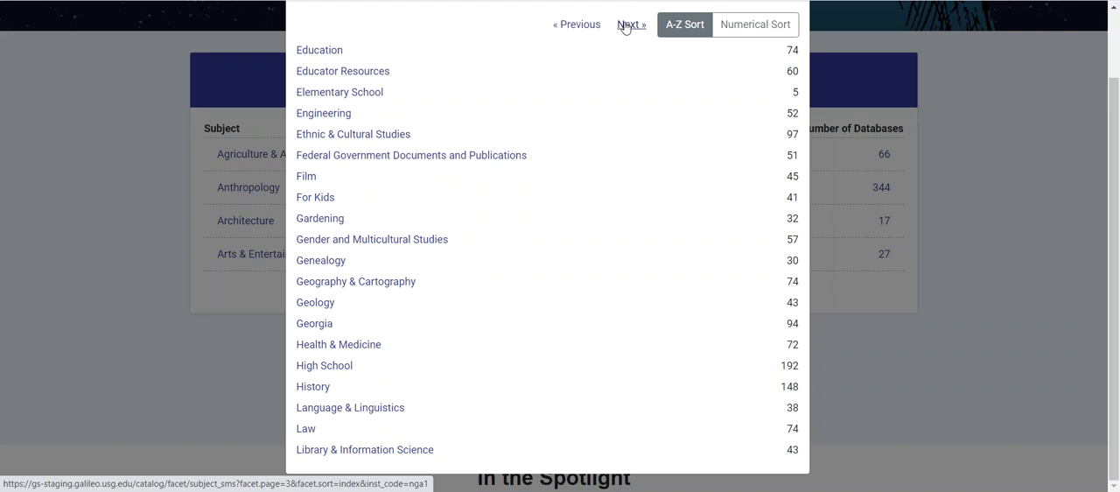
pyautogui.click(630, 25)
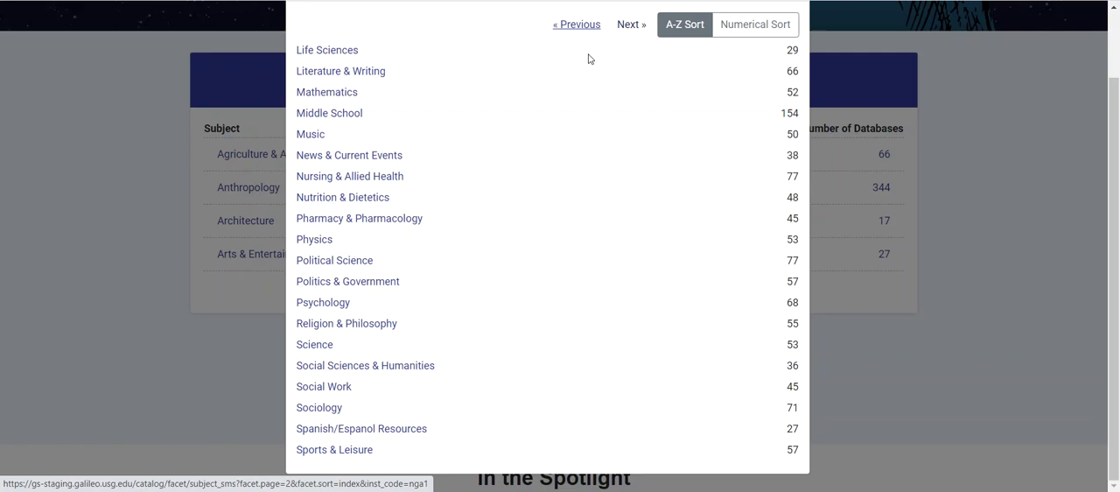
pyautogui.click(339, 70)
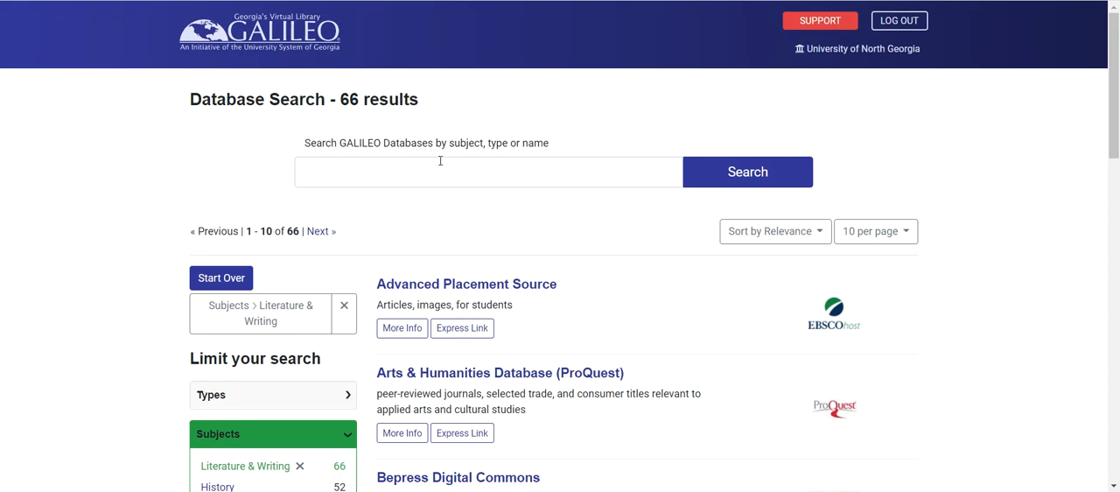
# - Scroll through the Literature & Writing results and the Limit your search sidebar
pyautogui.scroll(-3)
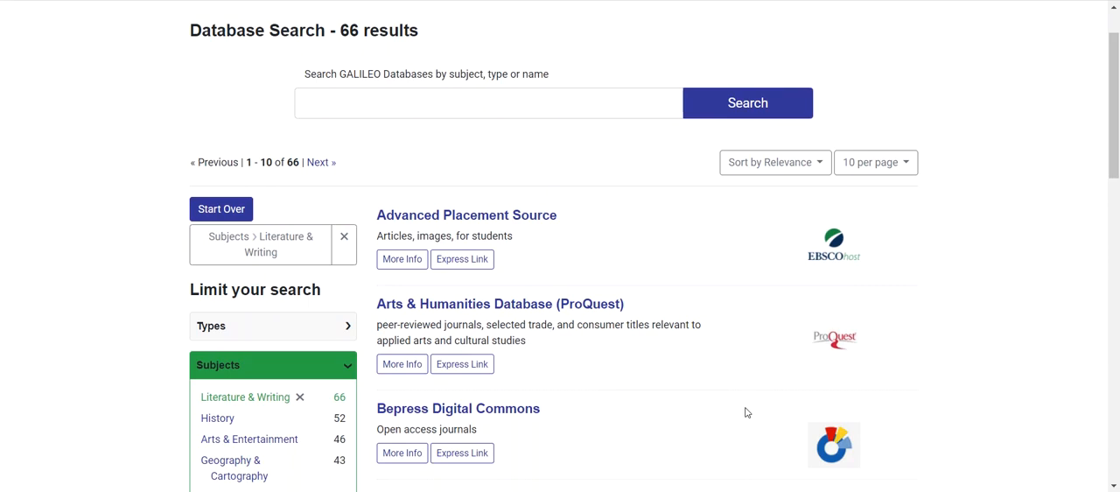
pyautogui.scroll(-3)
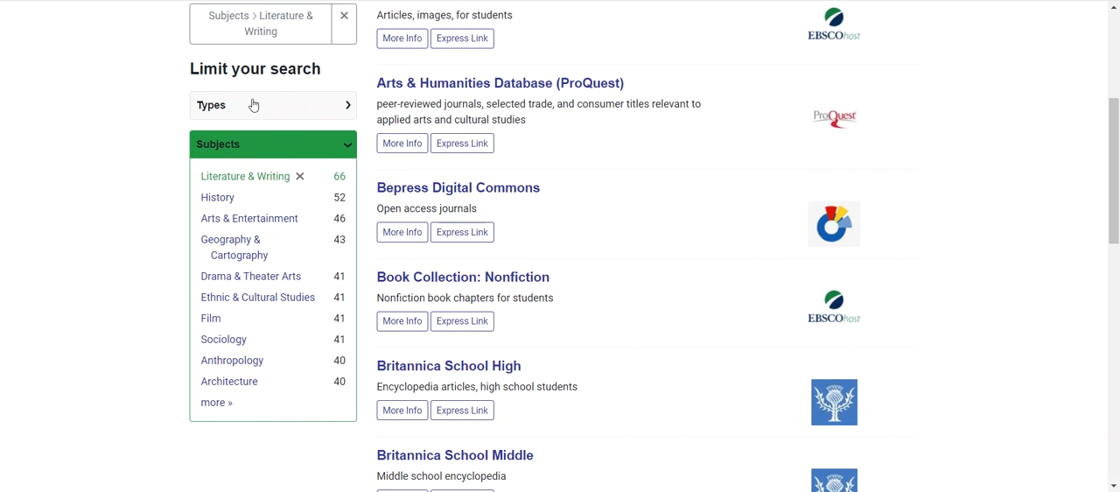
pyautogui.moveTo(245, 234)
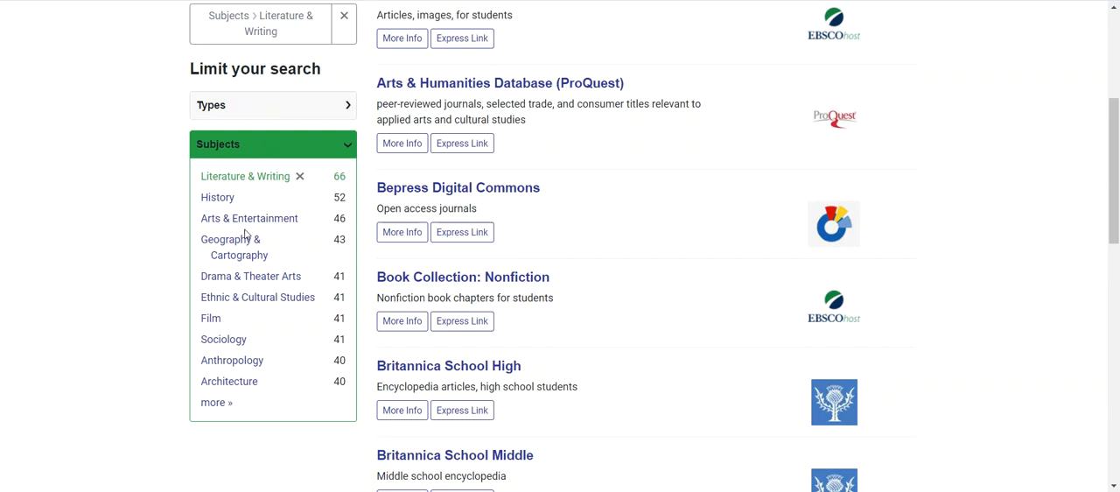
pyautogui.scroll(3)
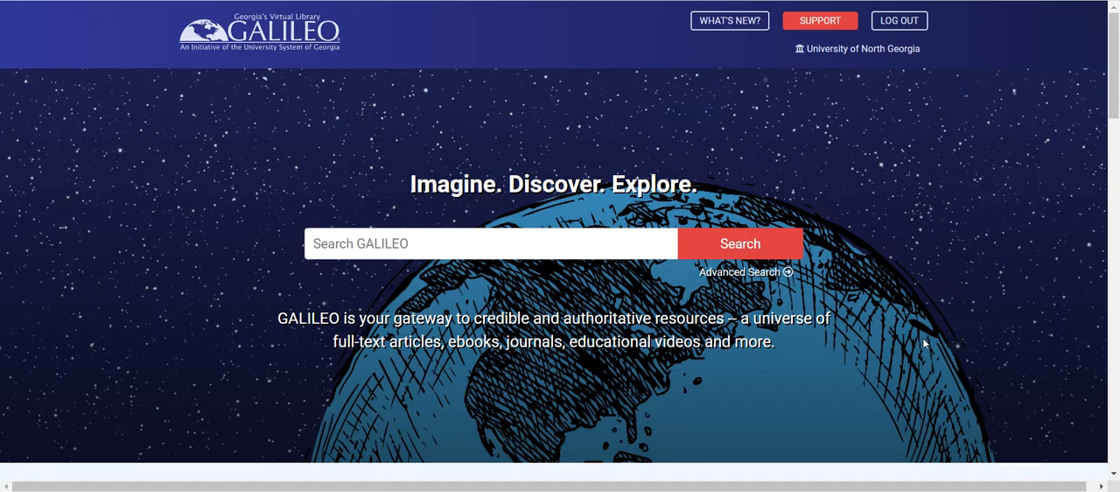
# - From the full types list, show the 22 Encyclopedias databases
pyautogui.scroll(-3)
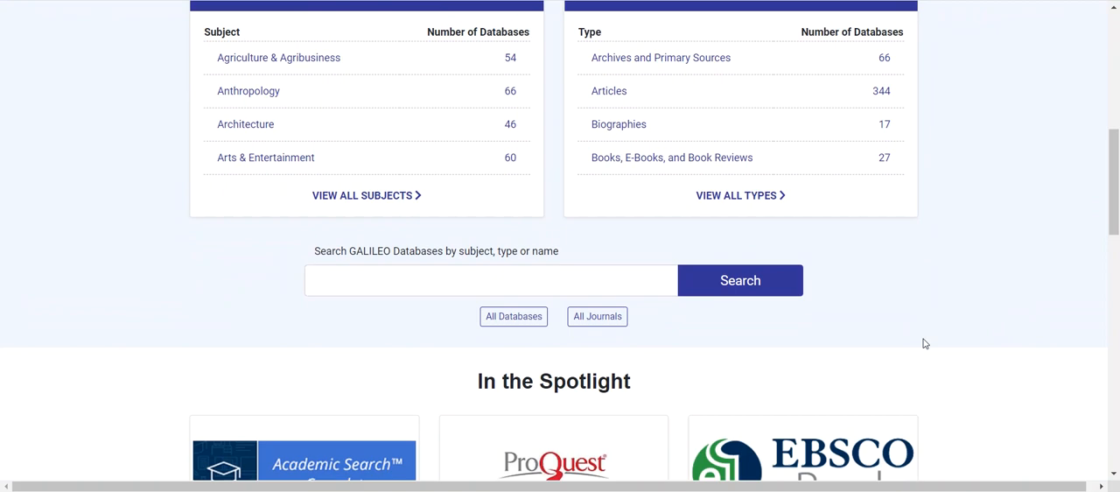
pyautogui.moveTo(896, 245)
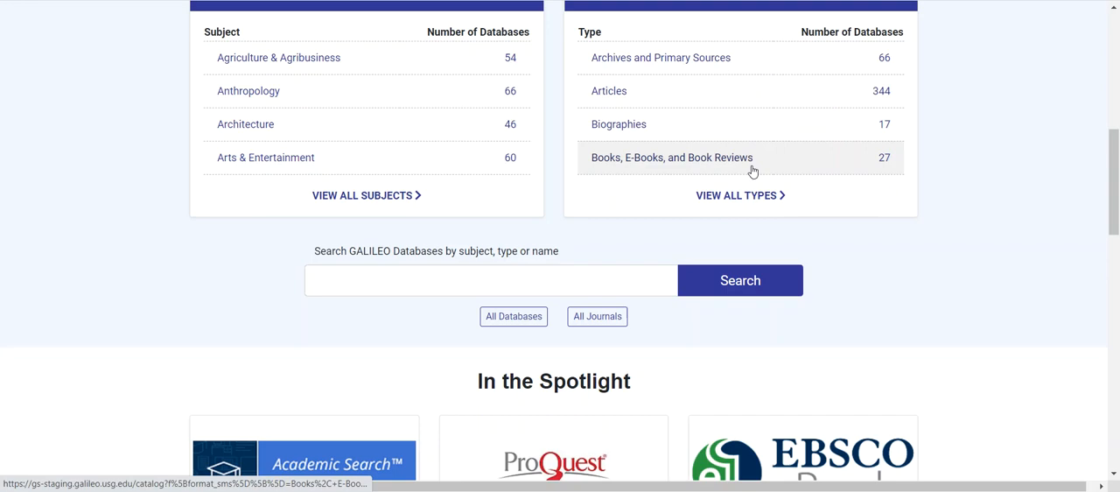
pyautogui.click(740, 195)
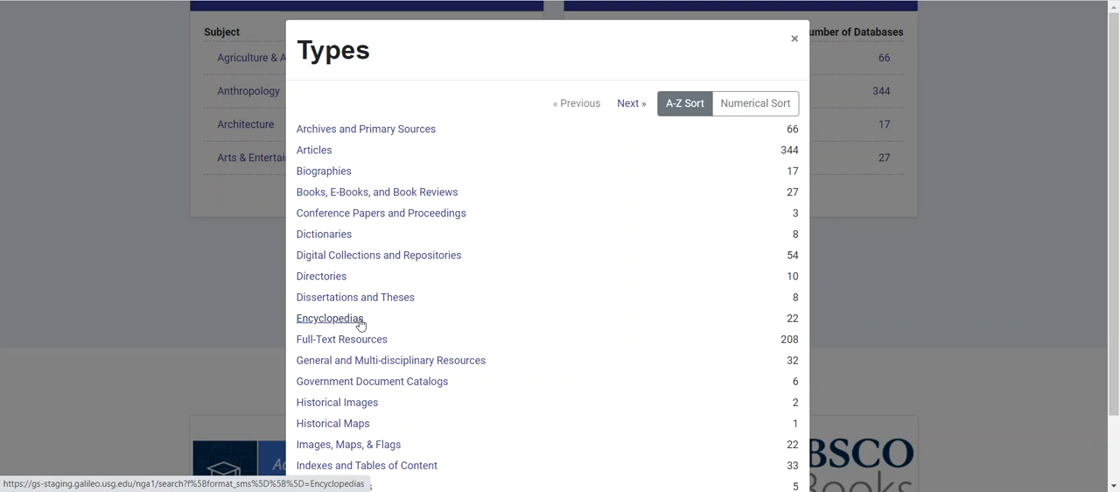
pyautogui.click(329, 318)
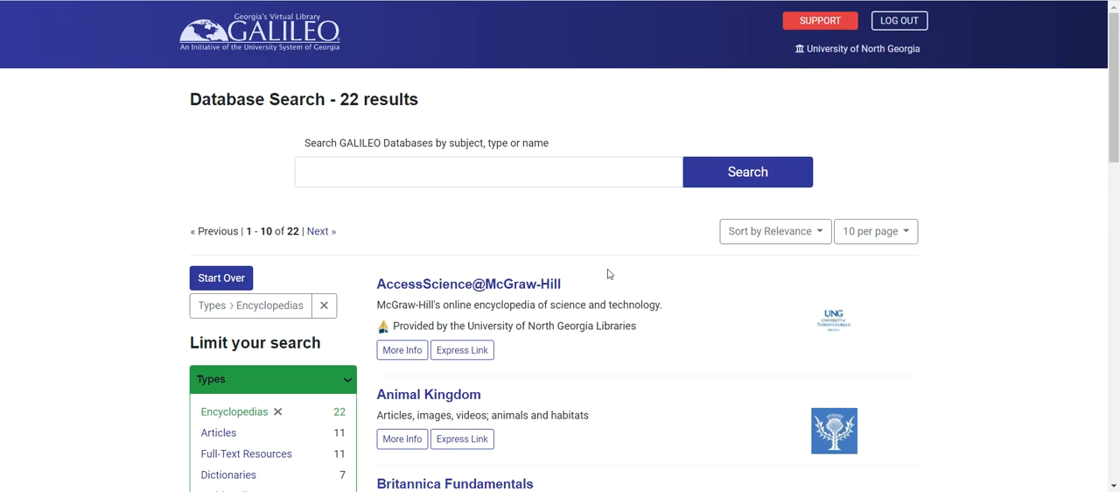
# - Show page 2 of the Encyclopedias results, then return to the GALILEO home page
pyautogui.scroll(-3)
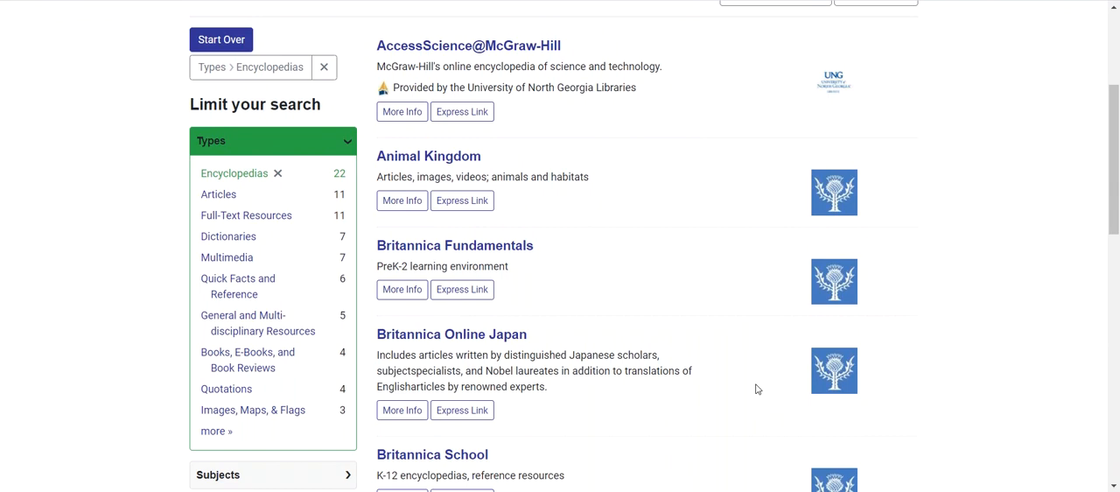
pyautogui.scroll(-3)
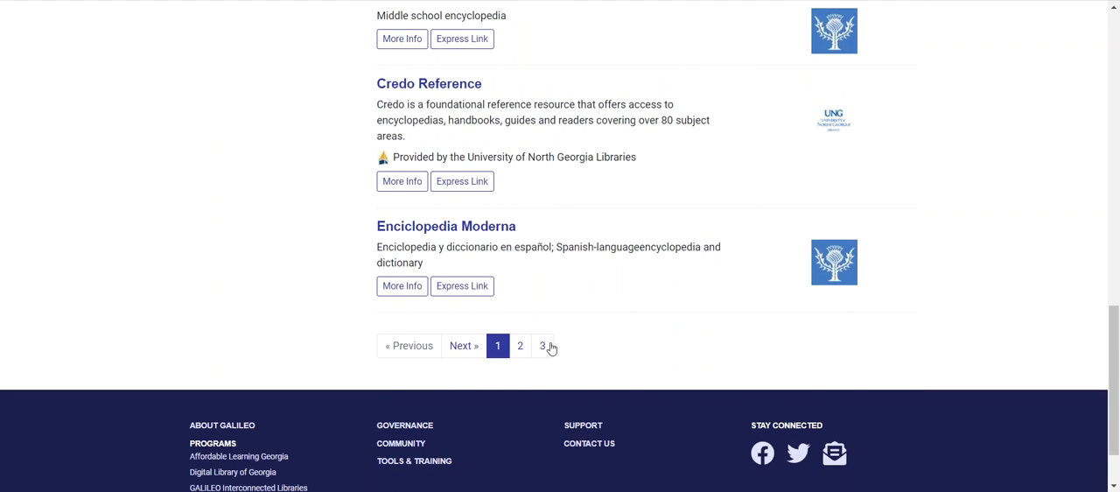
pyautogui.click(462, 347)
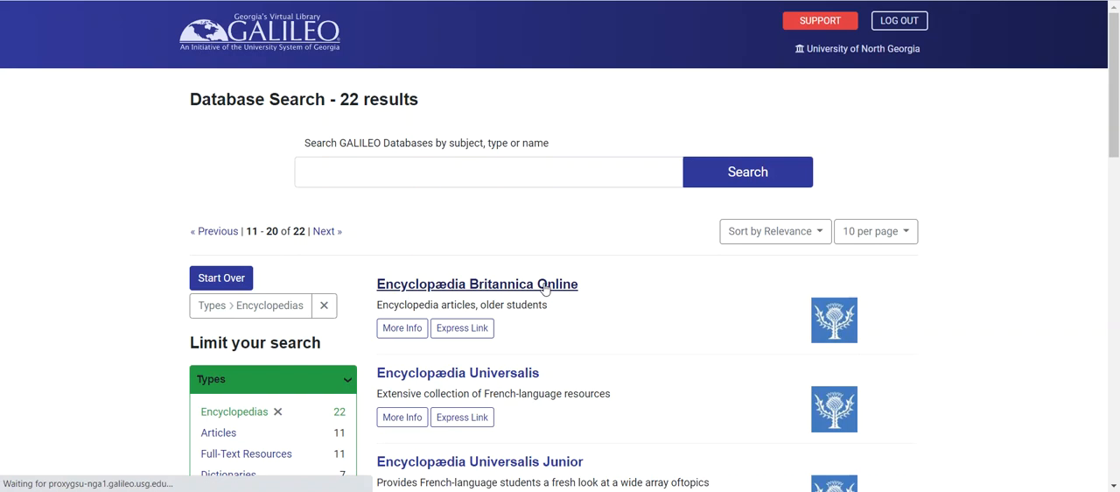
pyautogui.click(476, 283)
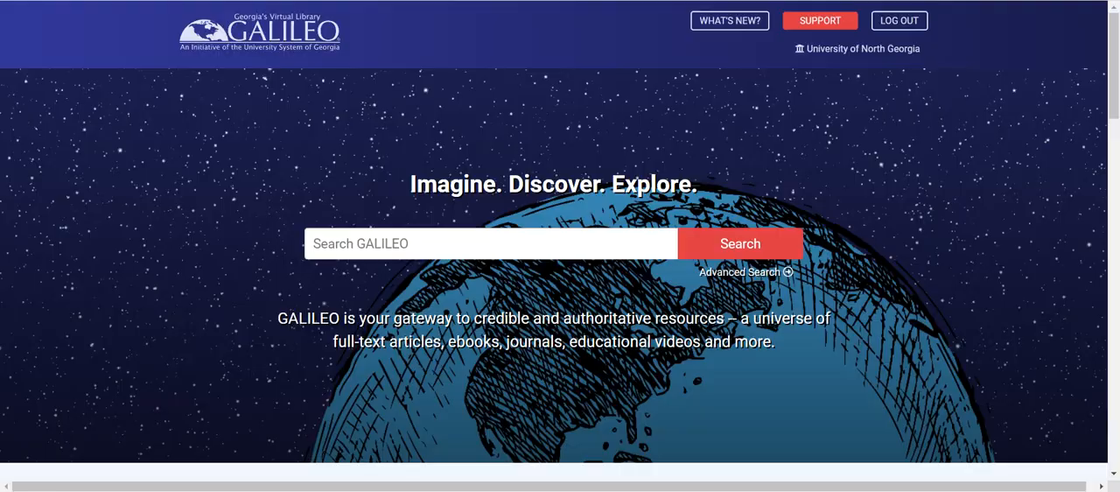
pyautogui.moveTo(522, 213)
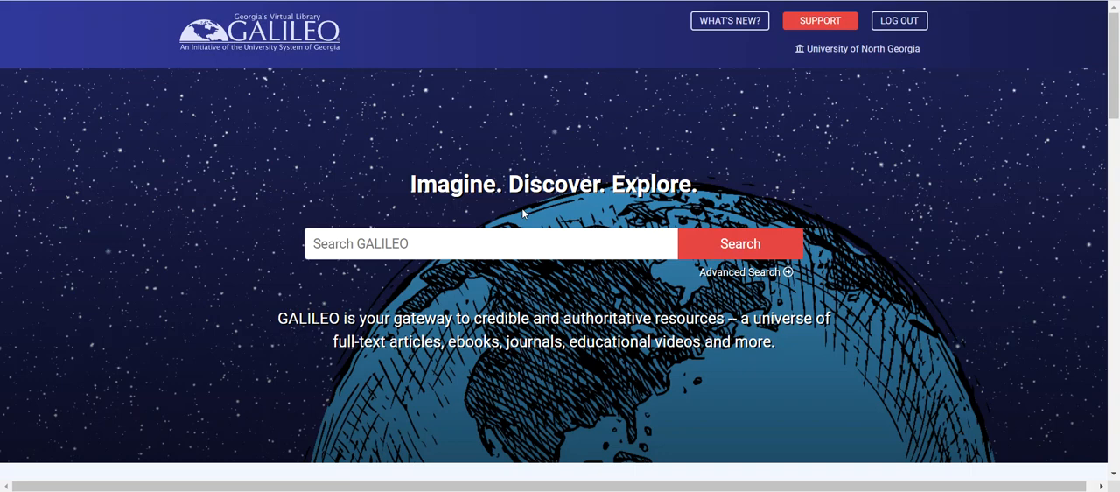
# - Enter 'literary r' in the database search field so Literary Reference Center is suggested
pyautogui.scroll(-3)
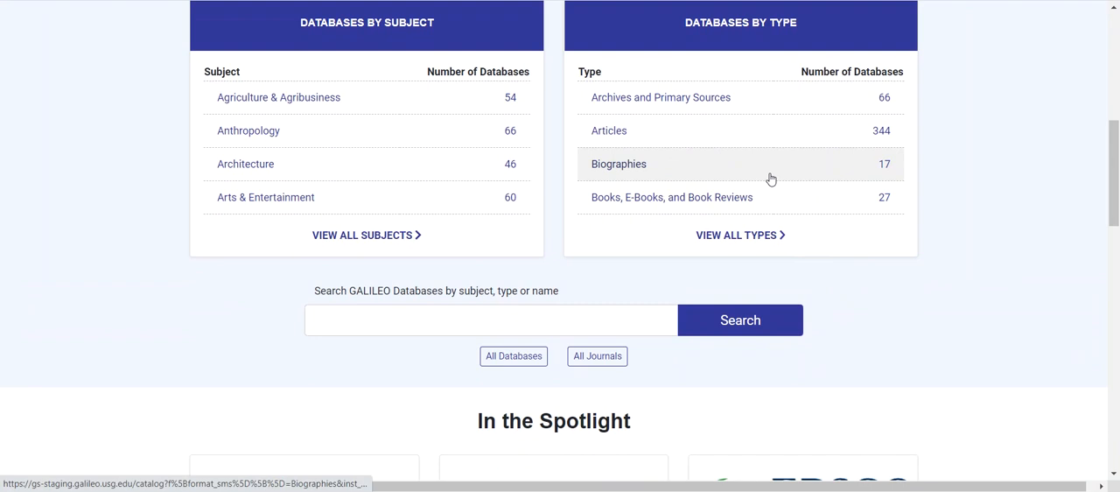
pyautogui.moveTo(536, 301)
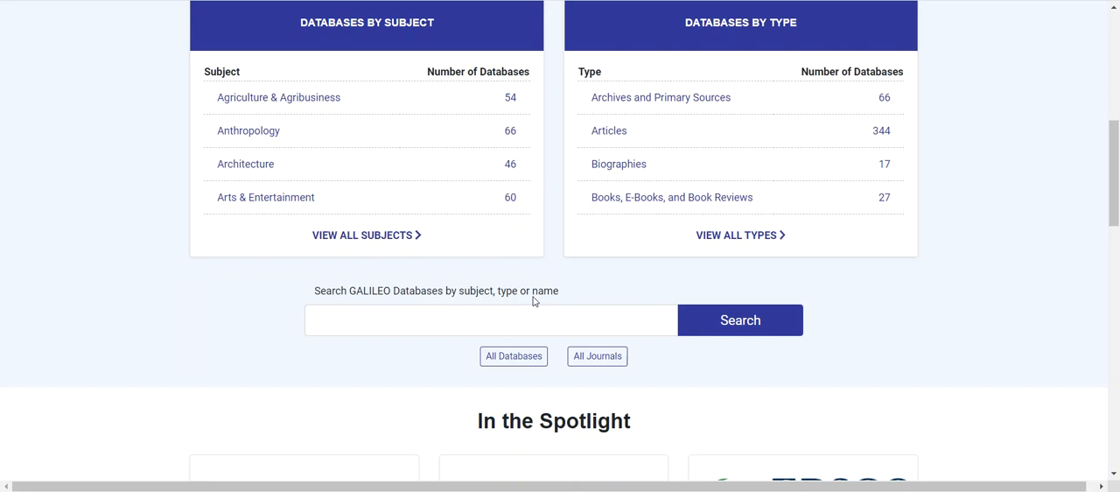
pyautogui.scroll(3)
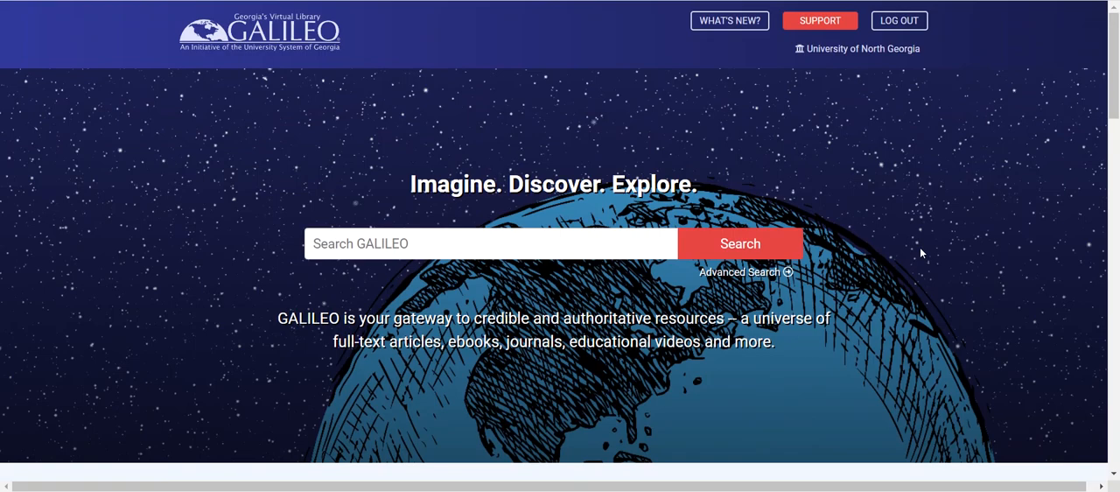
pyautogui.scroll(-3)
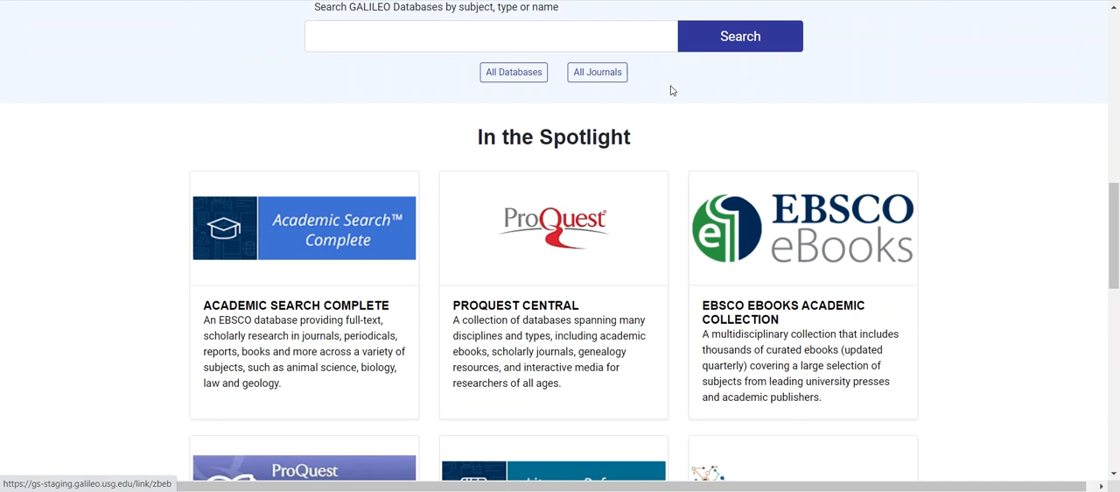
pyautogui.moveTo(634, 77)
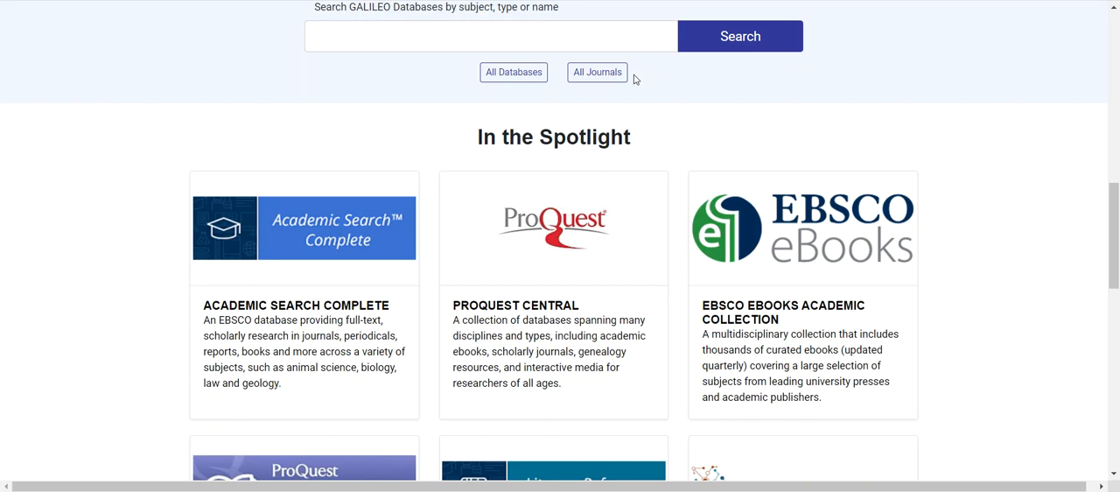
pyautogui.write('literary r')
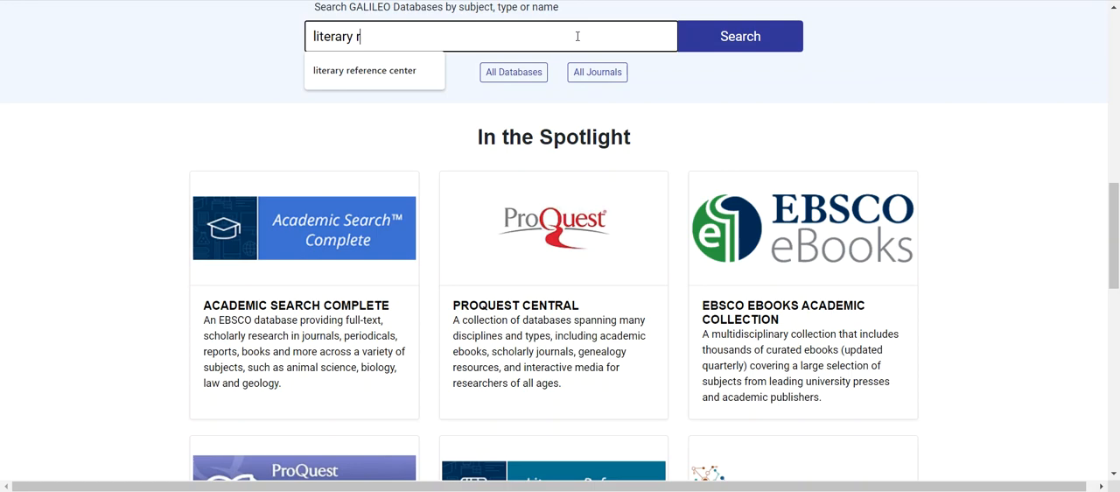
# - Run the 'literary reference center' search (16 databases) and view the Literary Reference Center Plus Express Link
pyautogui.click(364, 70)
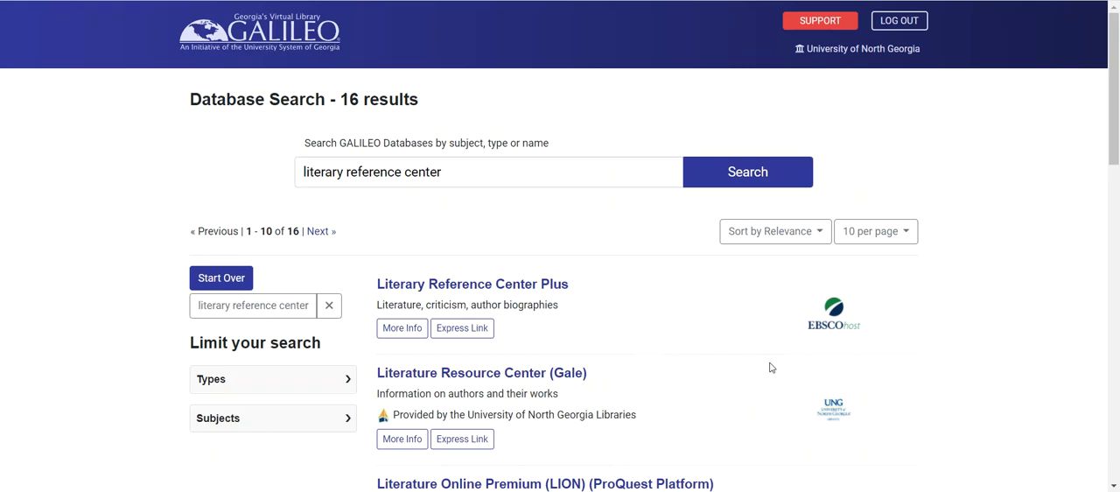
pyautogui.moveTo(633, 318)
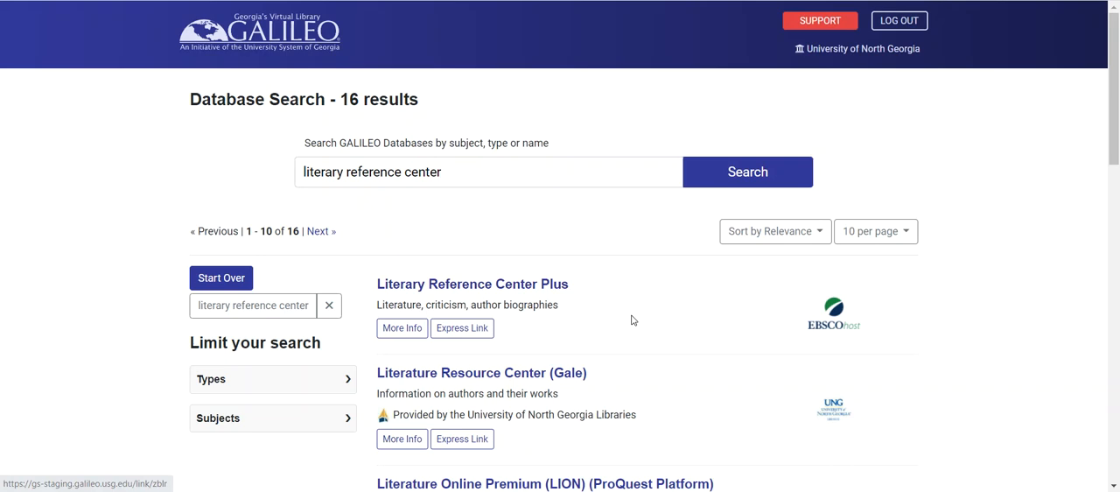
pyautogui.scroll(-3)
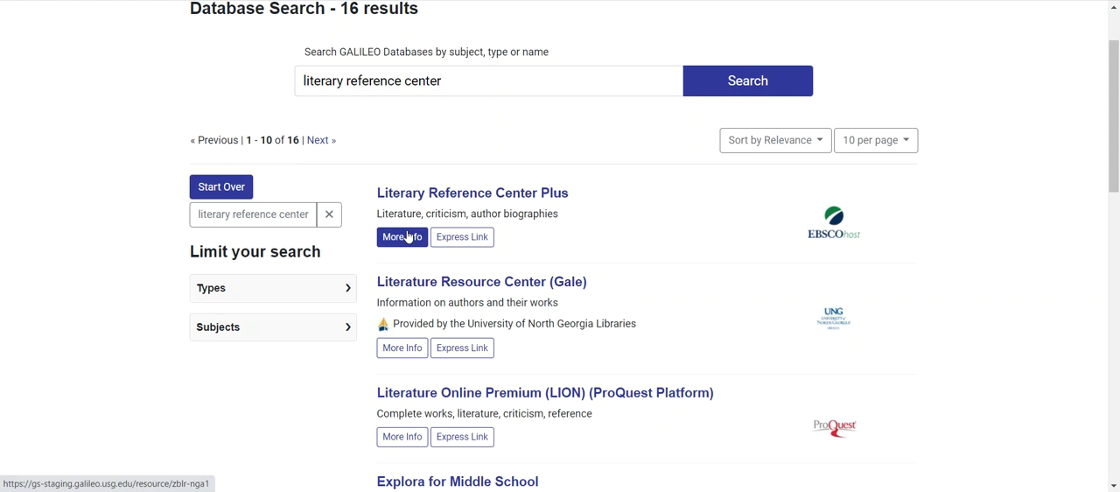
pyautogui.moveTo(624, 263)
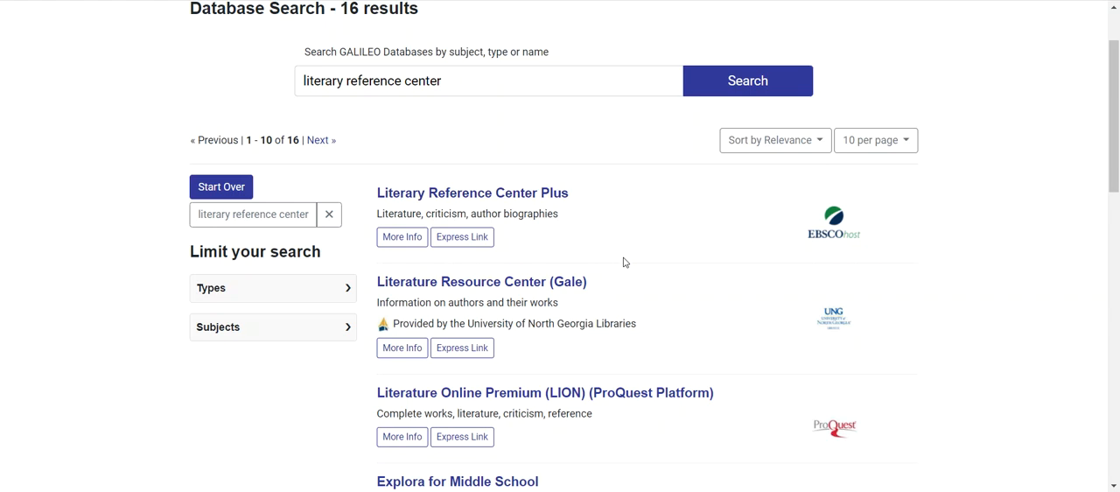
pyautogui.moveTo(504, 266)
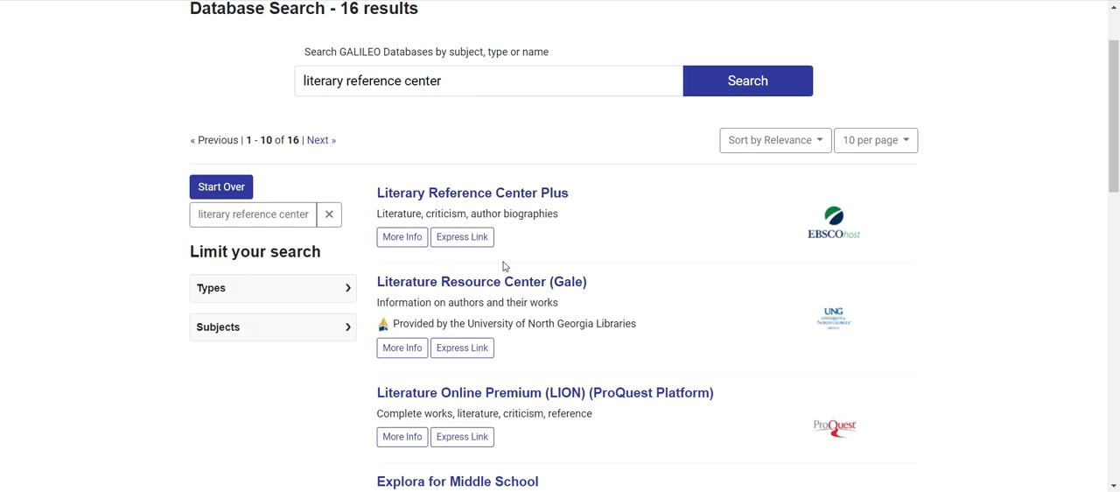
pyautogui.click(461, 236)
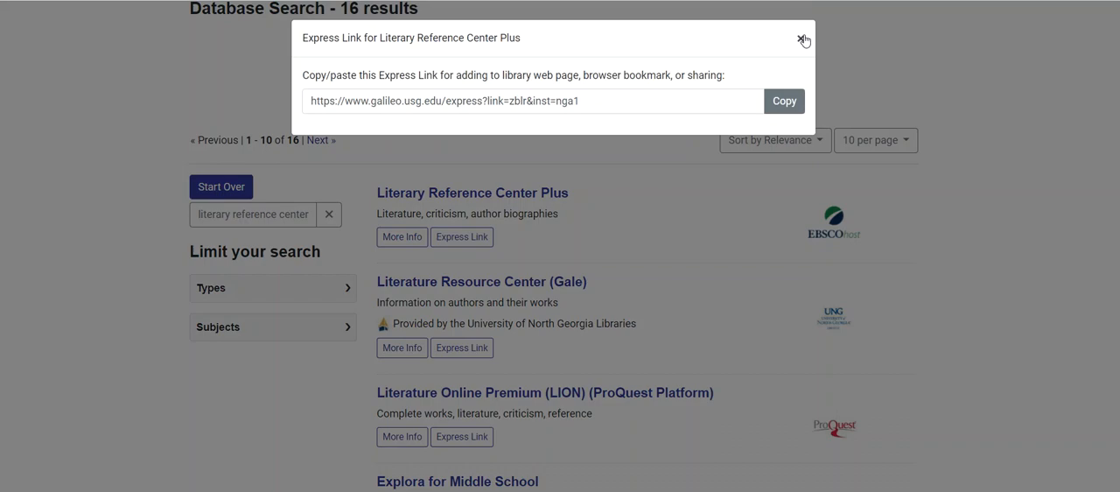
pyautogui.click(802, 40)
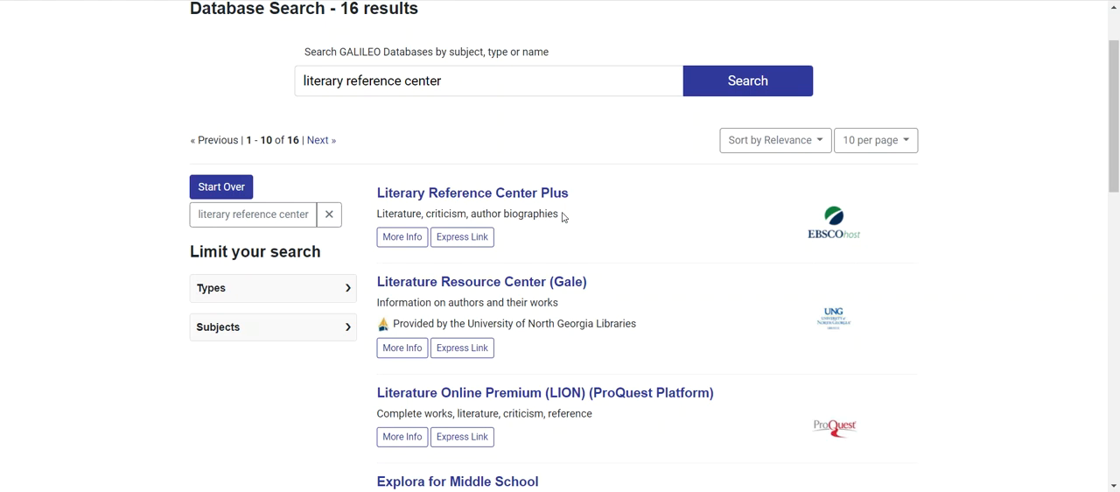
# - Replace the search term with 'biology' and run the search, returning 73 databases
pyautogui.tripleClick(488, 81)
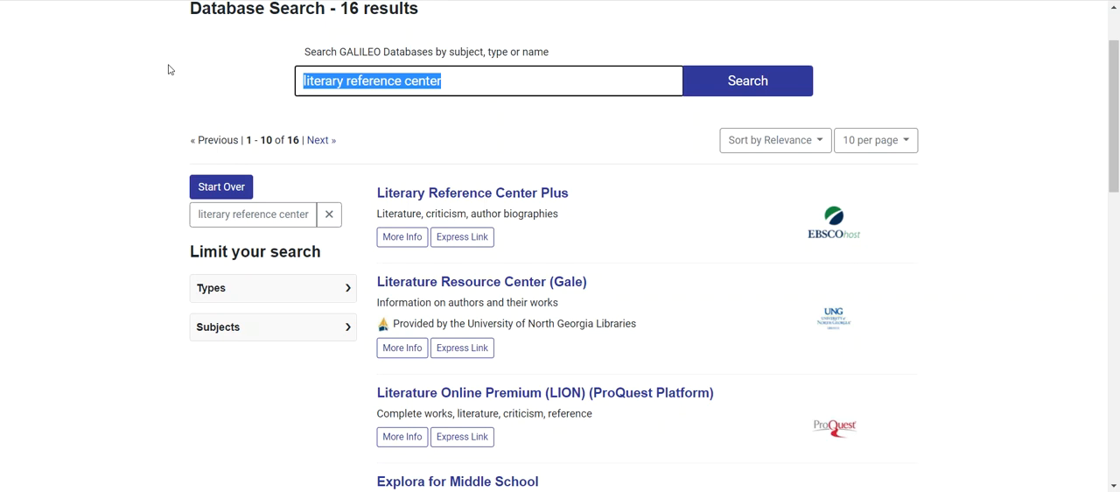
pyautogui.write('biology')
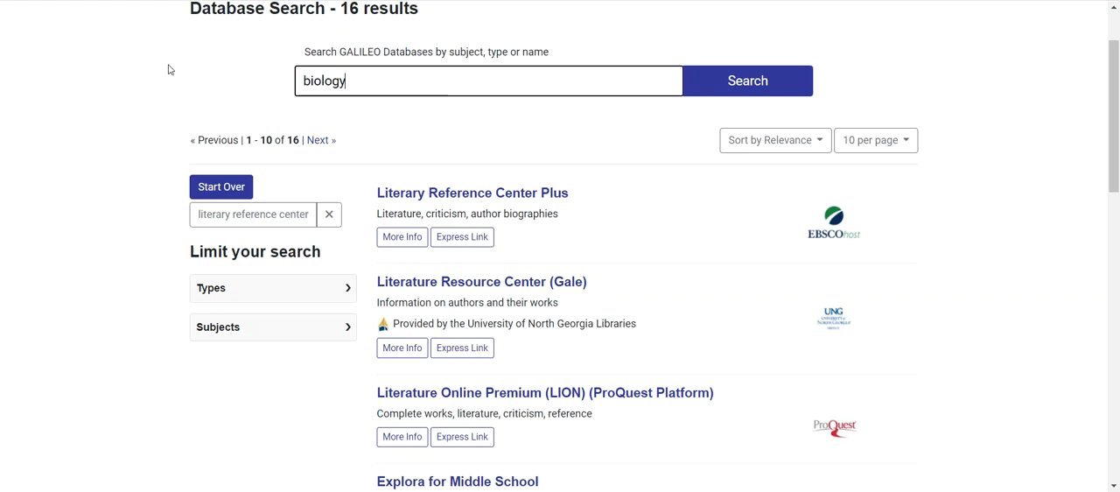
pyautogui.click(745, 81)
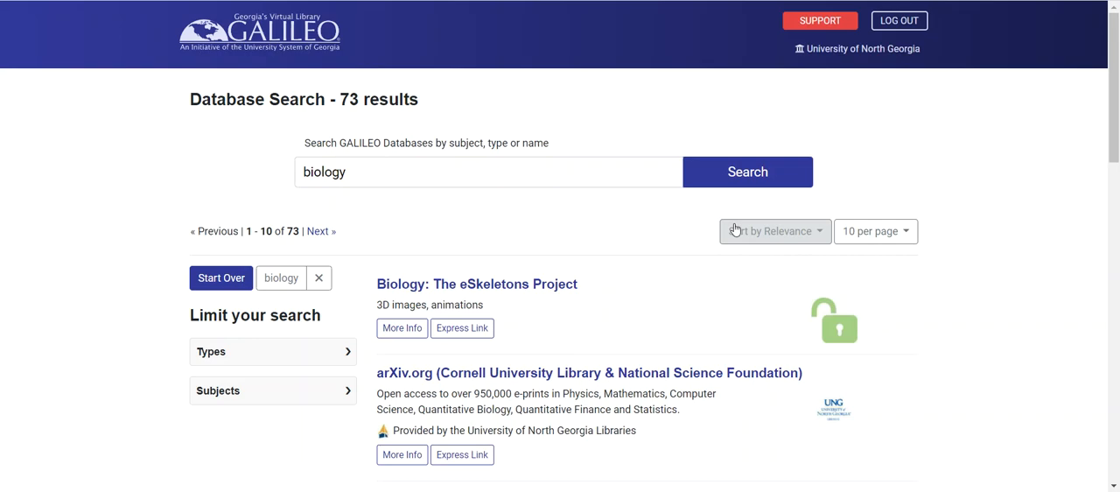
pyautogui.scroll(-3)
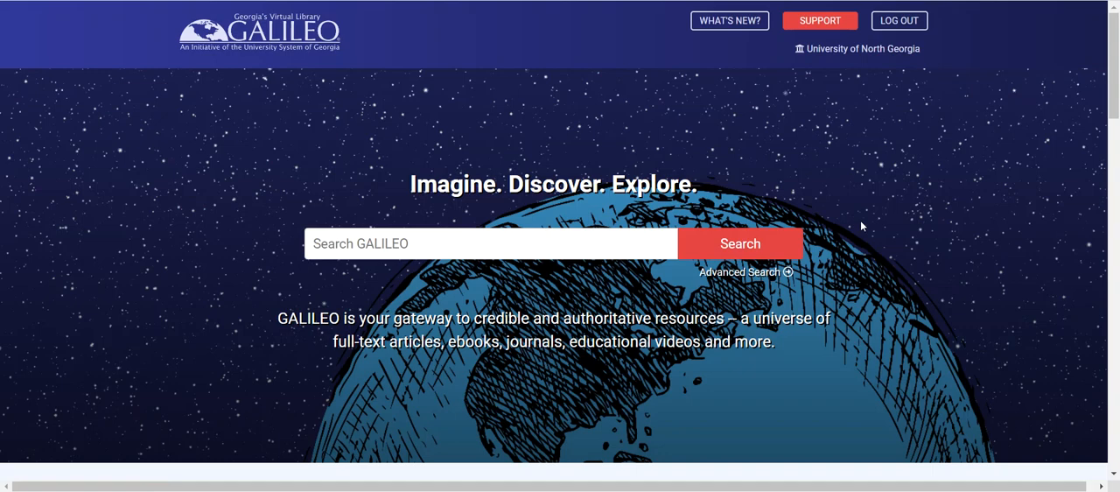
pyautogui.scroll(-3)
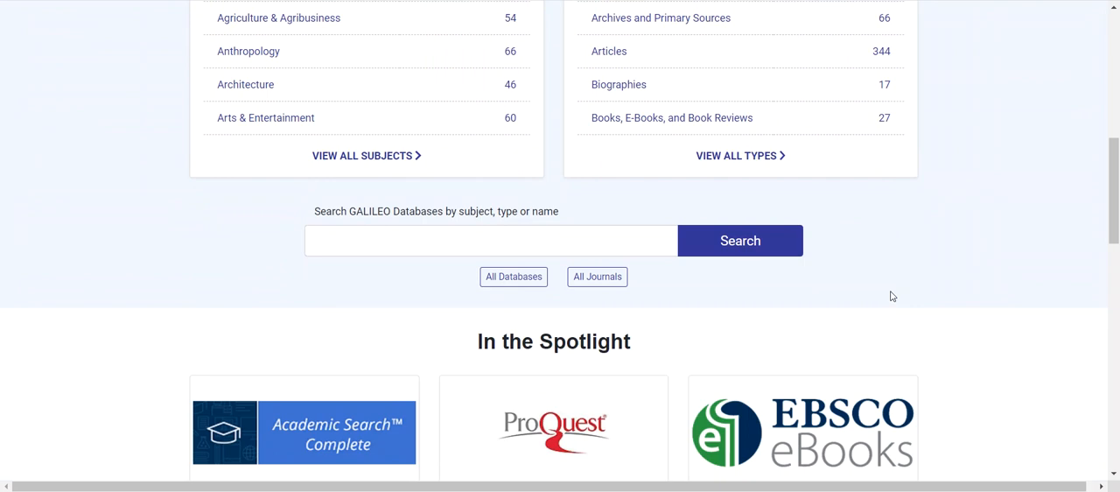
pyautogui.click(514, 276)
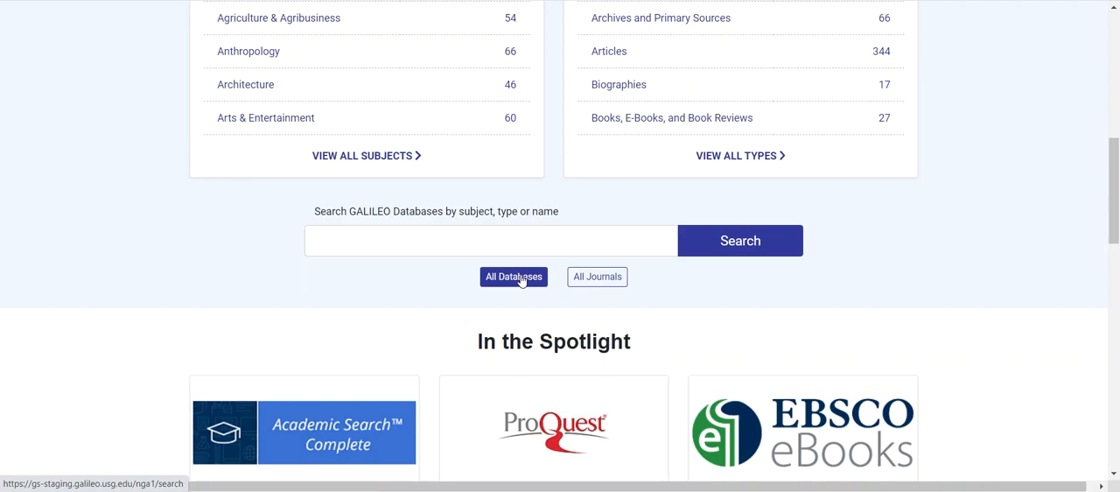
pyautogui.click(515, 276)
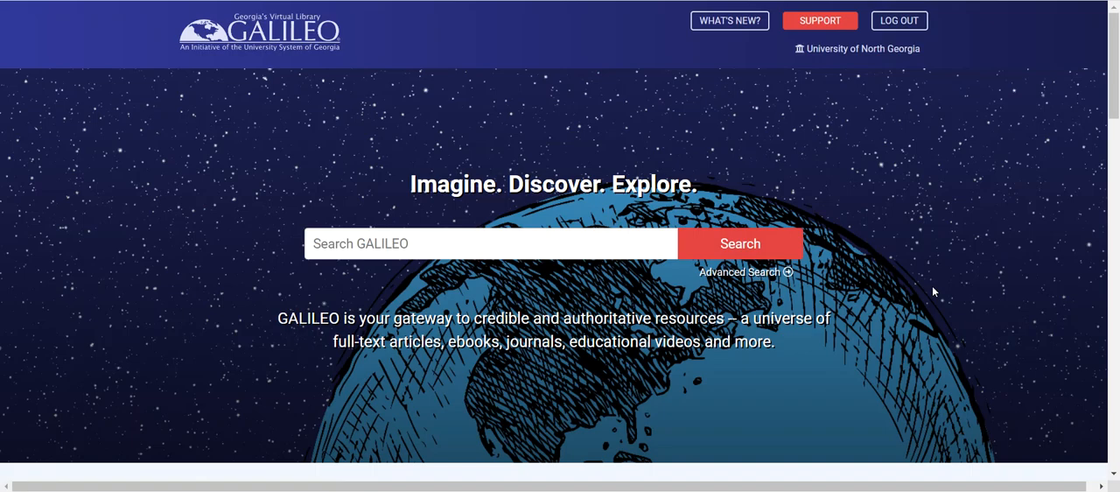
pyautogui.scroll(-3)
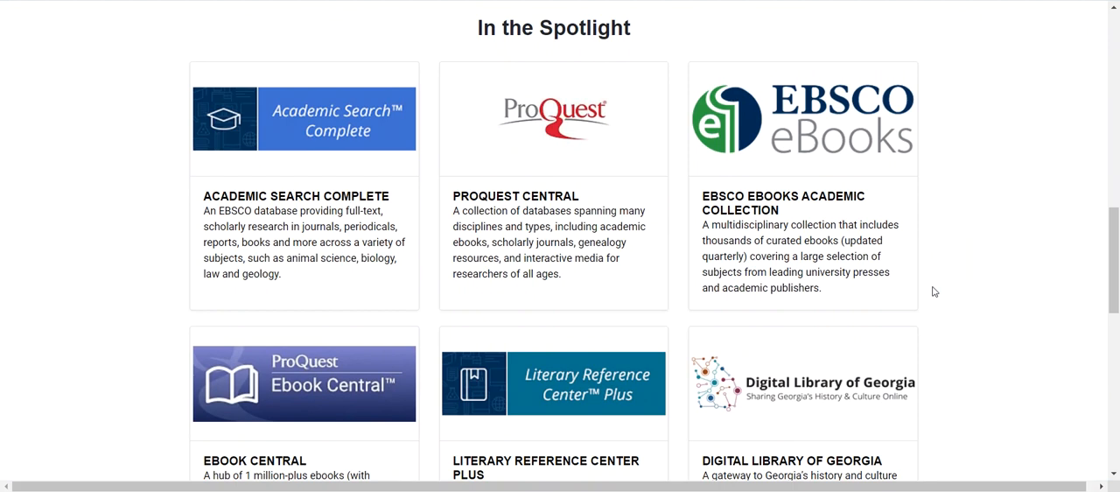